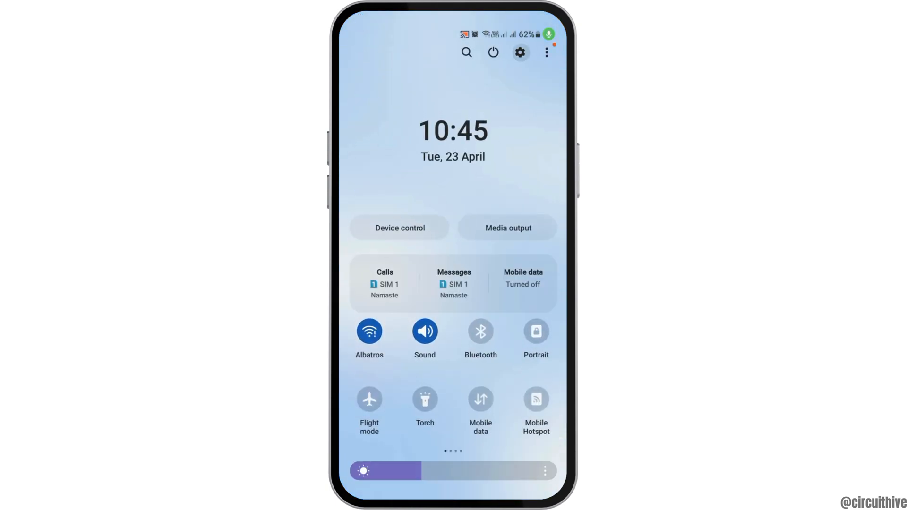
Open the device Settings app via the gear icon in the quick settings panel
left_click(519, 52)
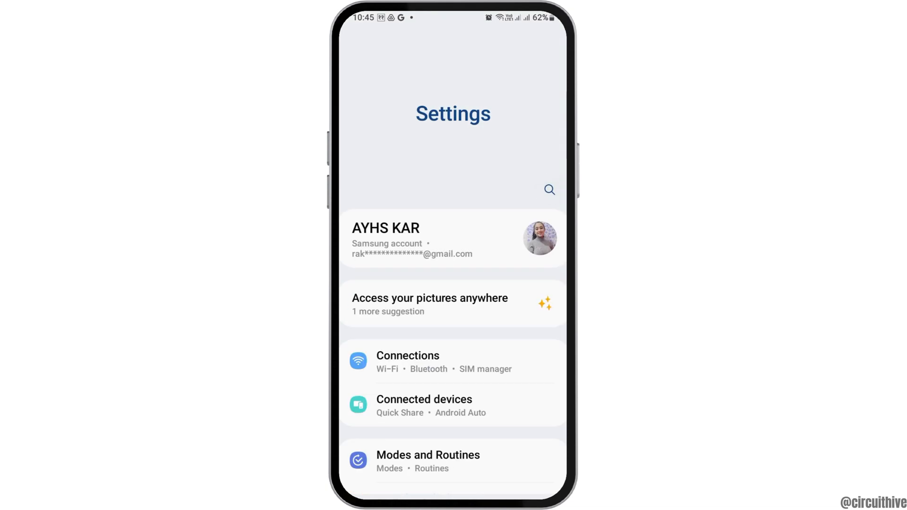
Search Settings for 'apps' and go to the Apps list of installed applications
left_click(548, 190)
type("apps")
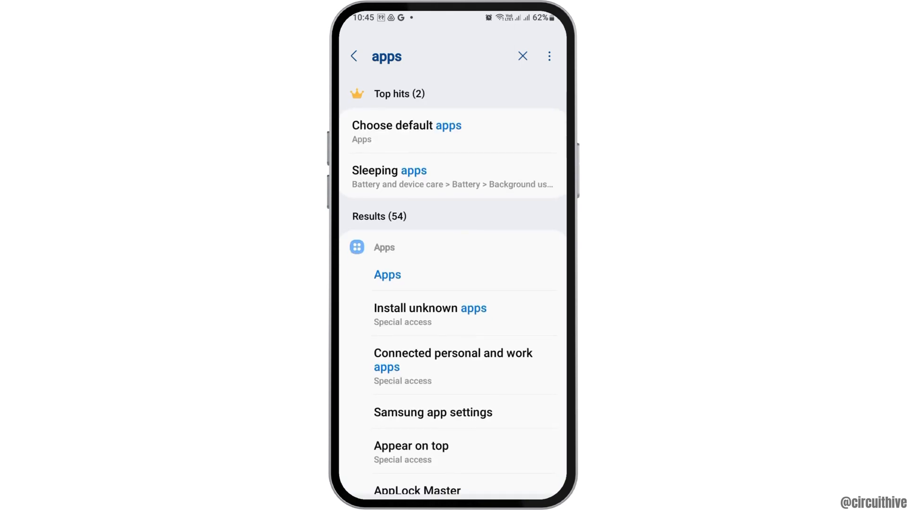
left_click(383, 275)
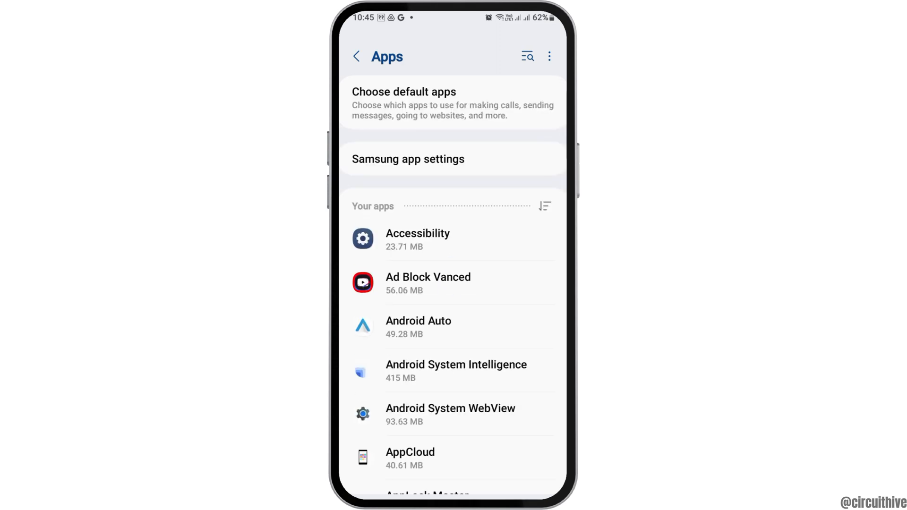
Scroll the installed apps list down to the S and T apps so TikTok is visible
scroll("down", 3)
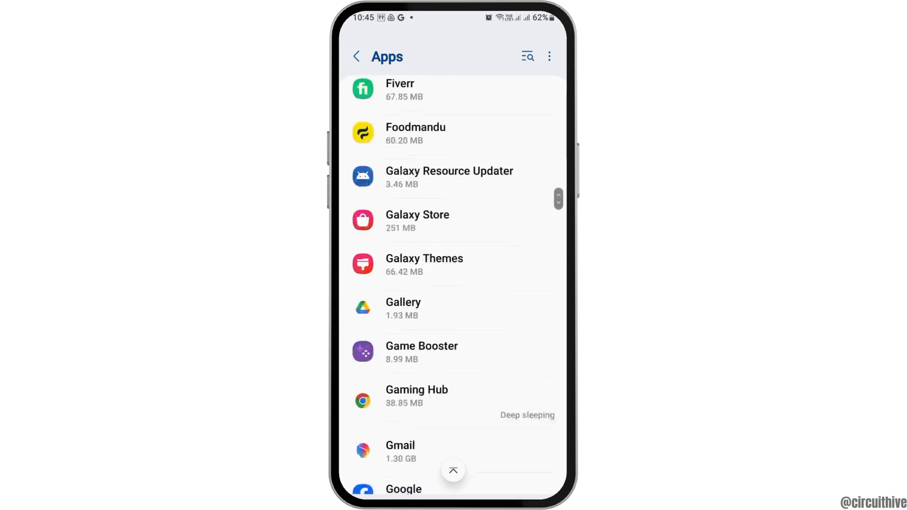
scroll("down", 3)
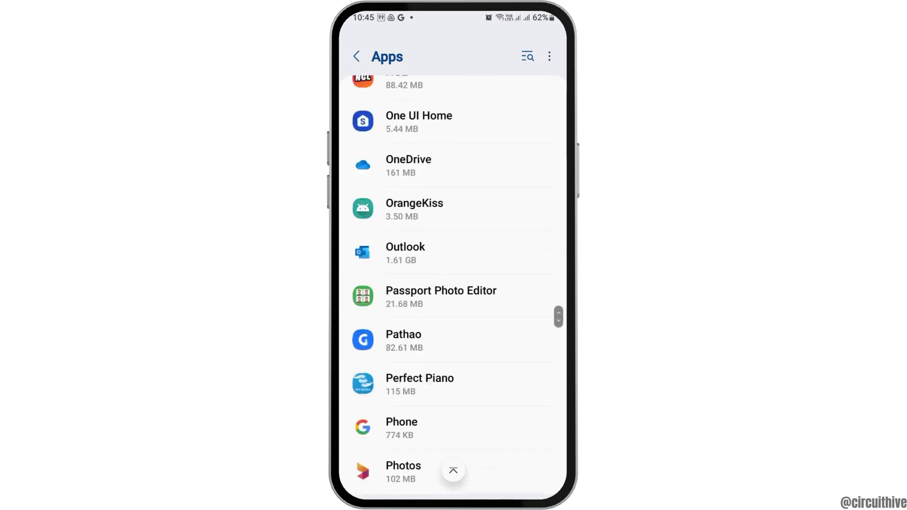
scroll("down", 3)
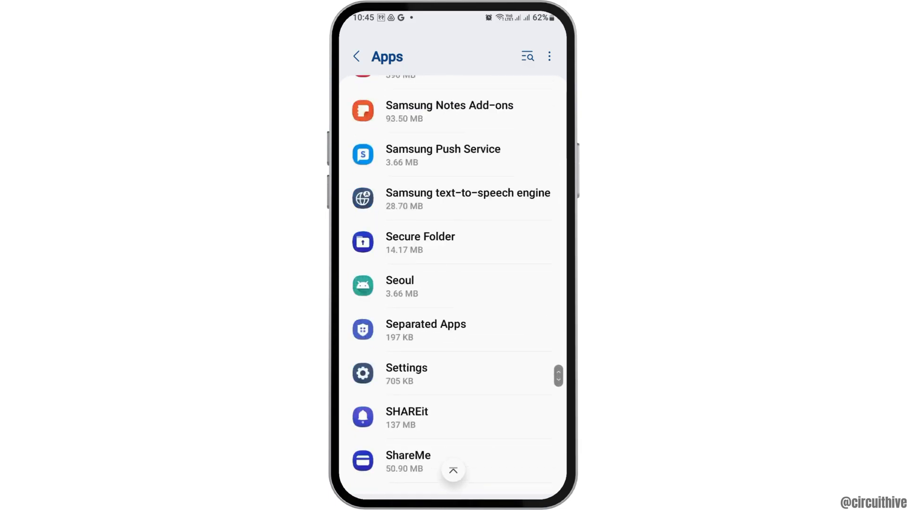
scroll("down", 3)
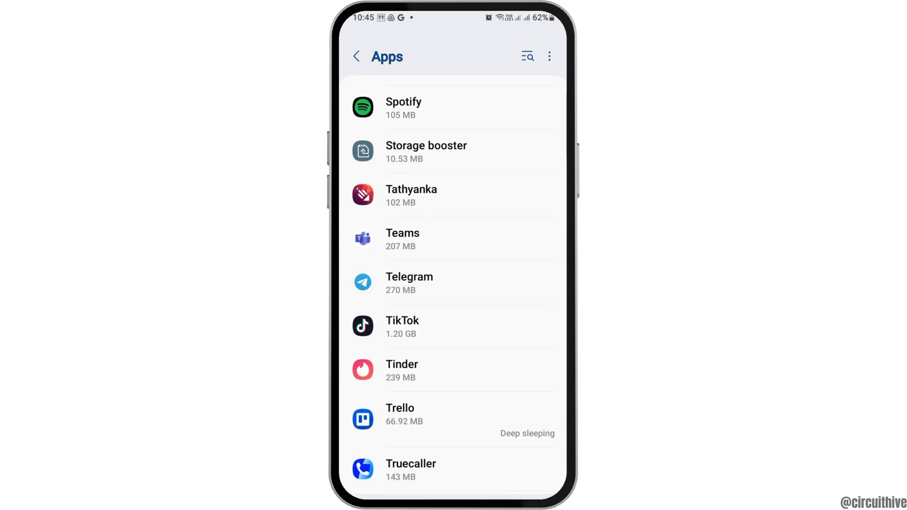
Open TikTok's App info, confirm Allow notifications is on, and return to App info
left_click(402, 327)
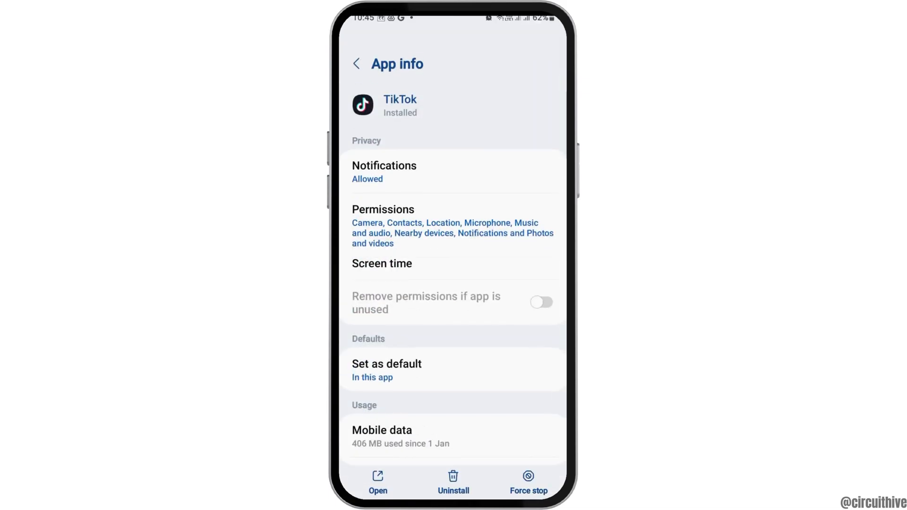
left_click(540, 303)
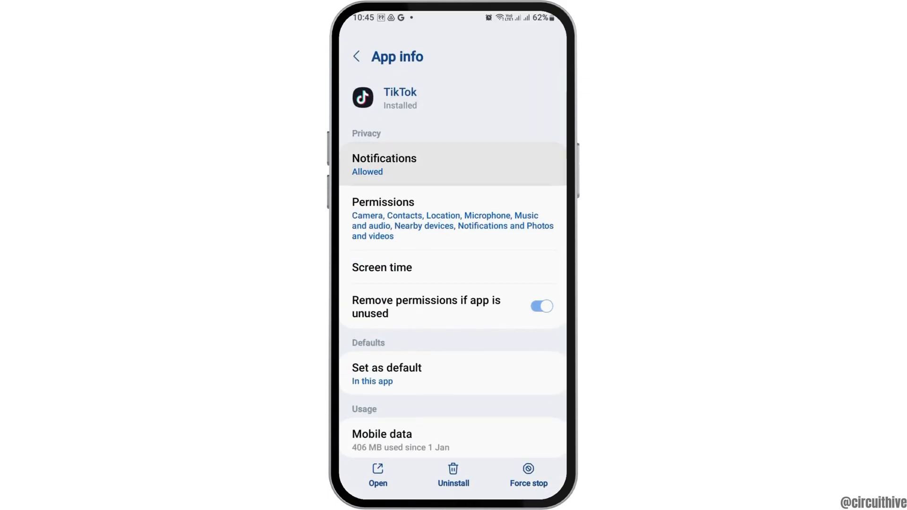
left_click(384, 165)
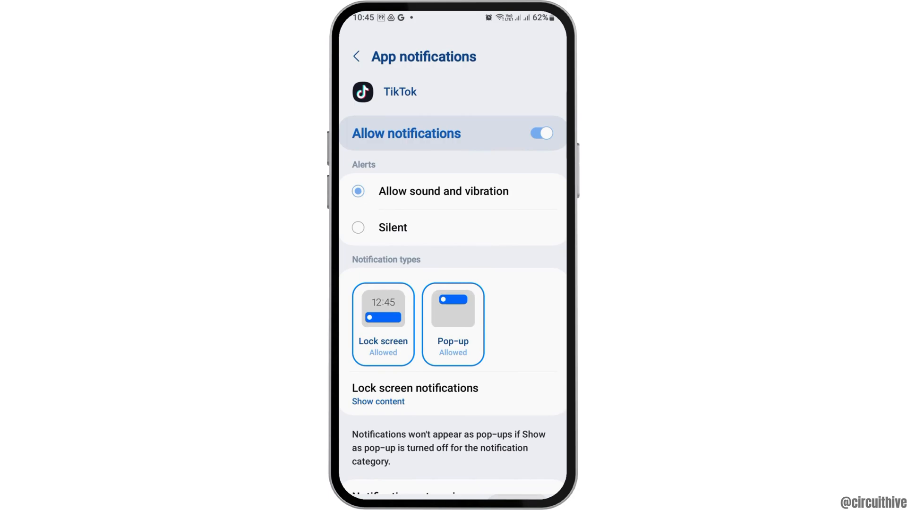
left_click(356, 56)
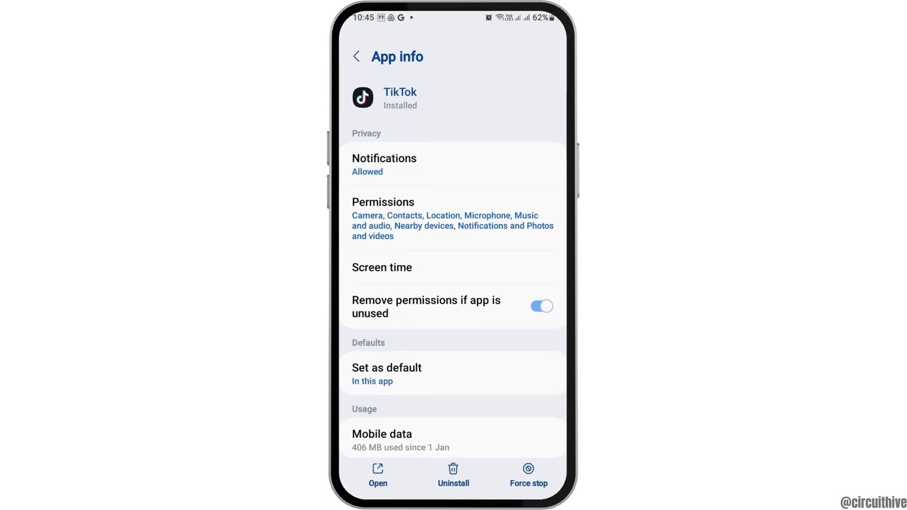
left_click(382, 203)
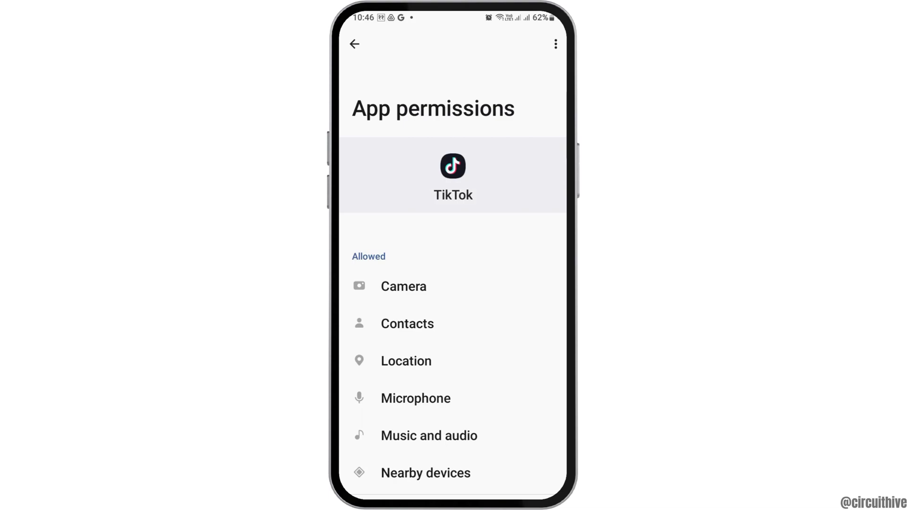
scroll("down", 3)
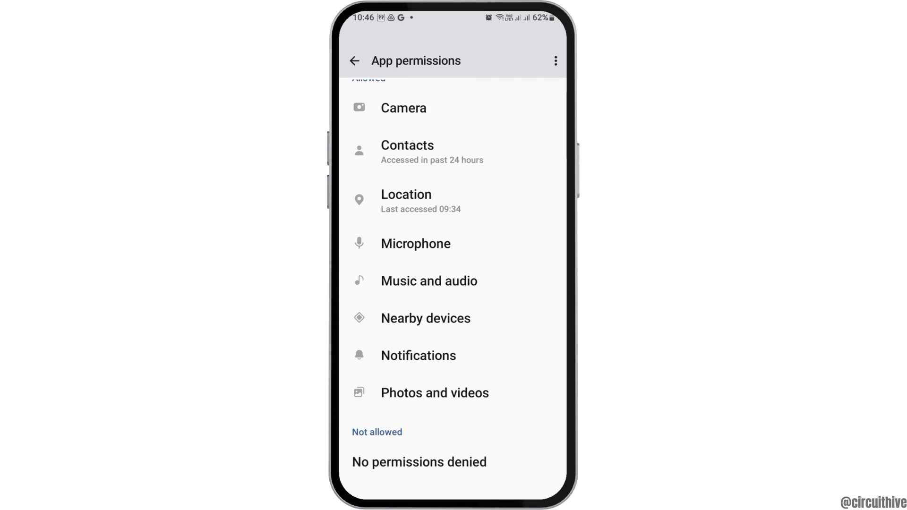
left_click(355, 60)
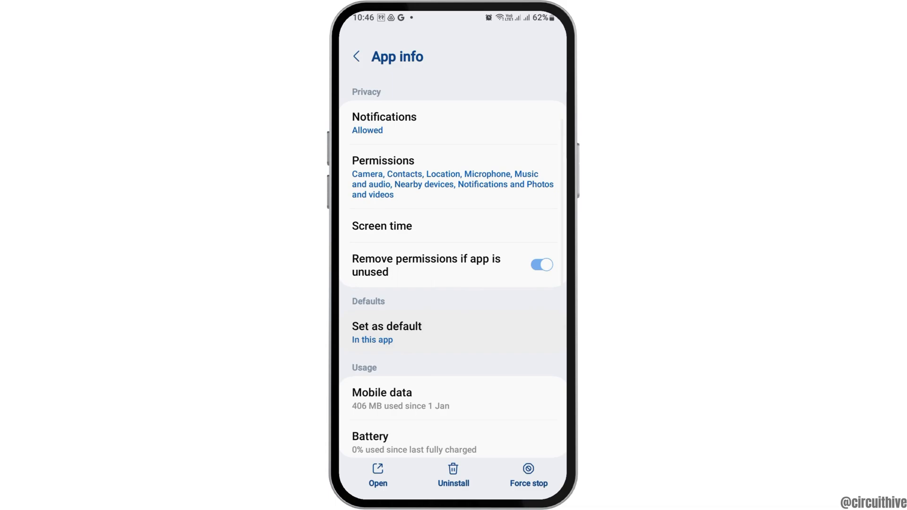
Confirm TikTok opens supported links by default, then clear its cache in Storage
left_click(387, 332)
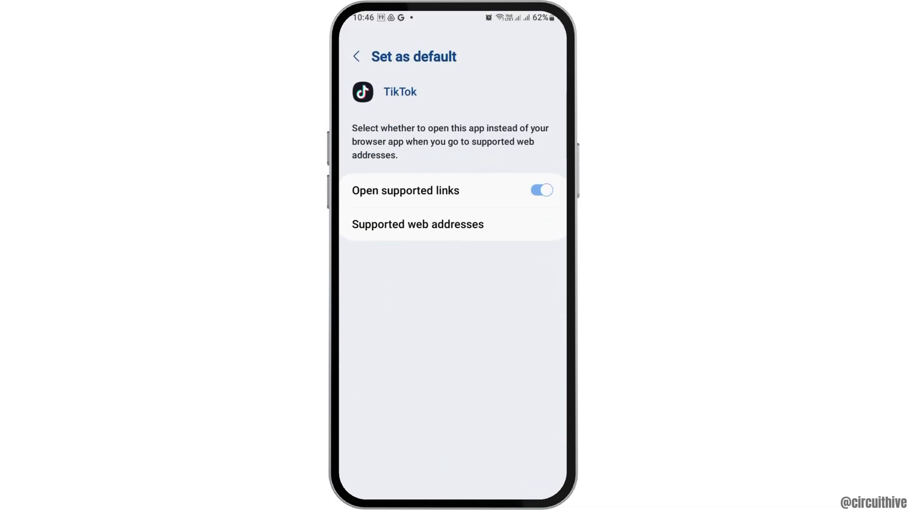
left_click(356, 56)
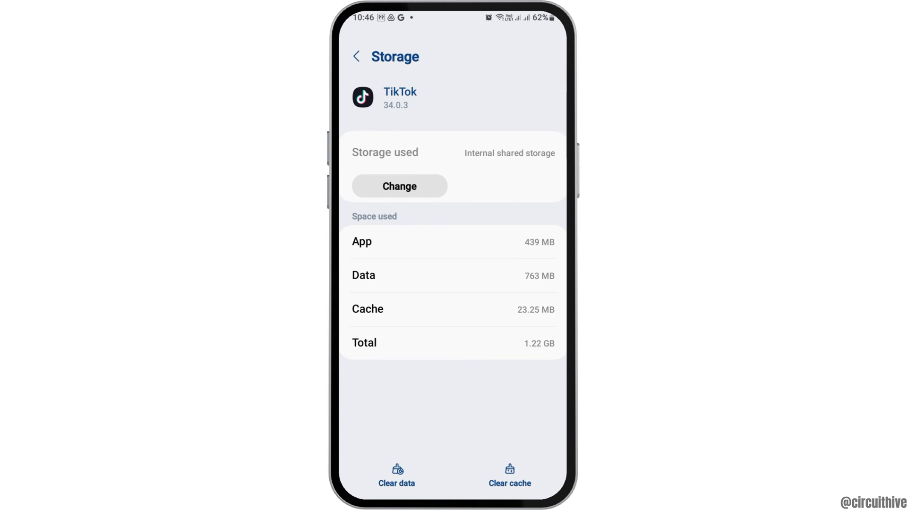
left_click(509, 475)
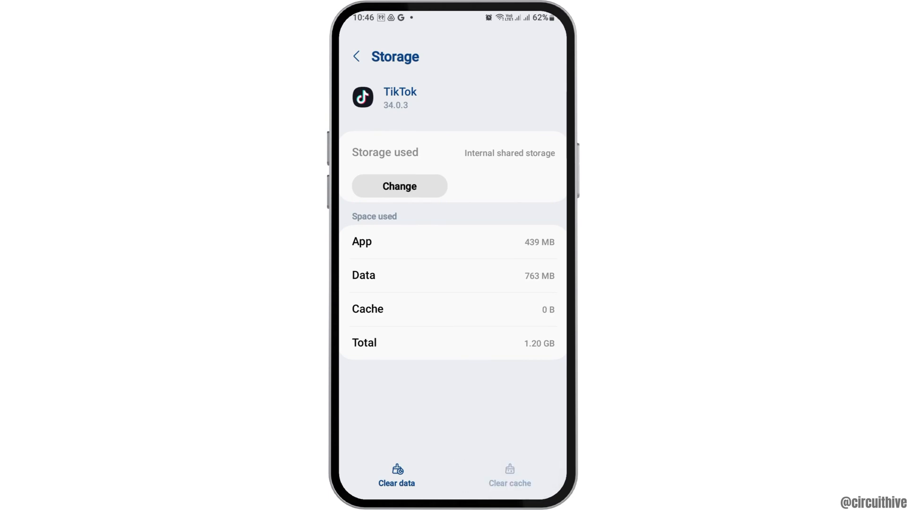
left_click(356, 56)
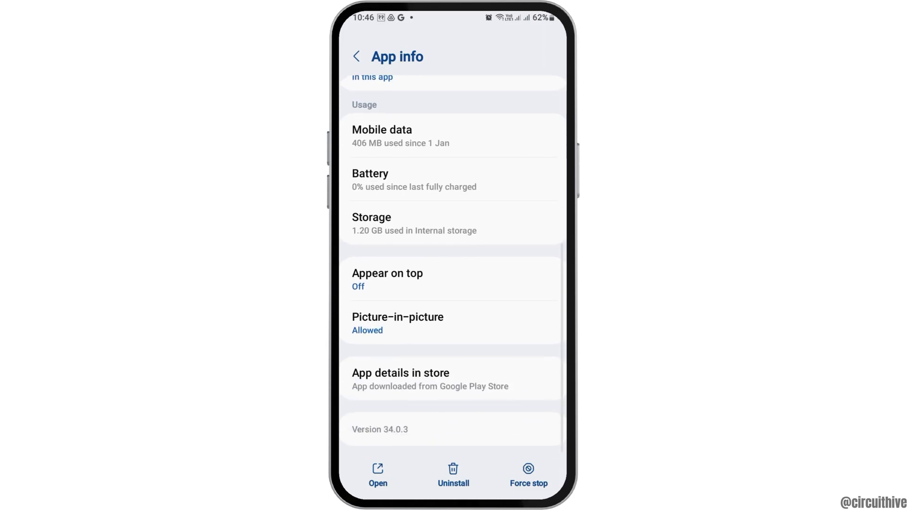
Go to TikTok's Google Play page from App details and start its update
left_click(401, 372)
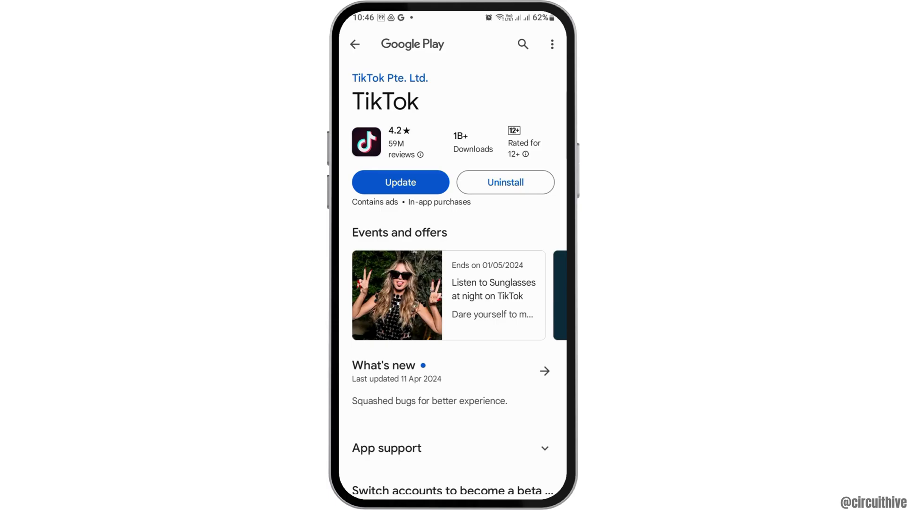
left_click(400, 182)
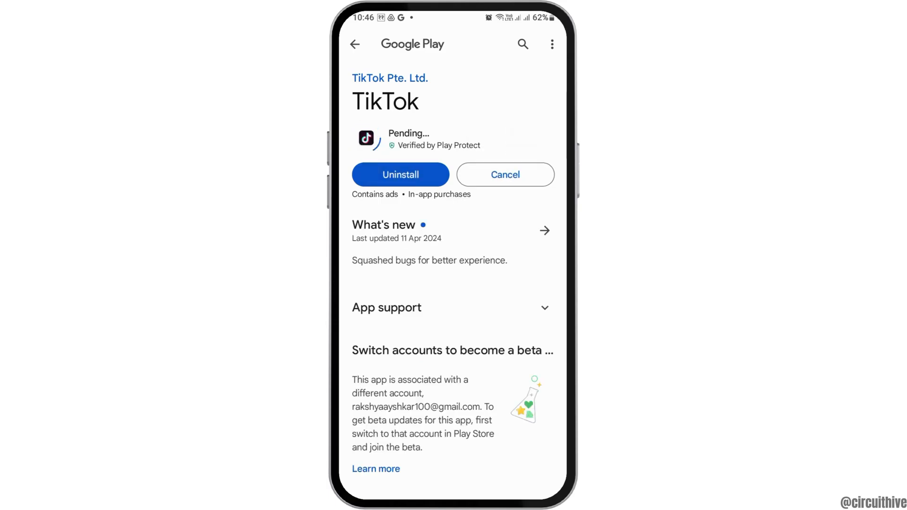